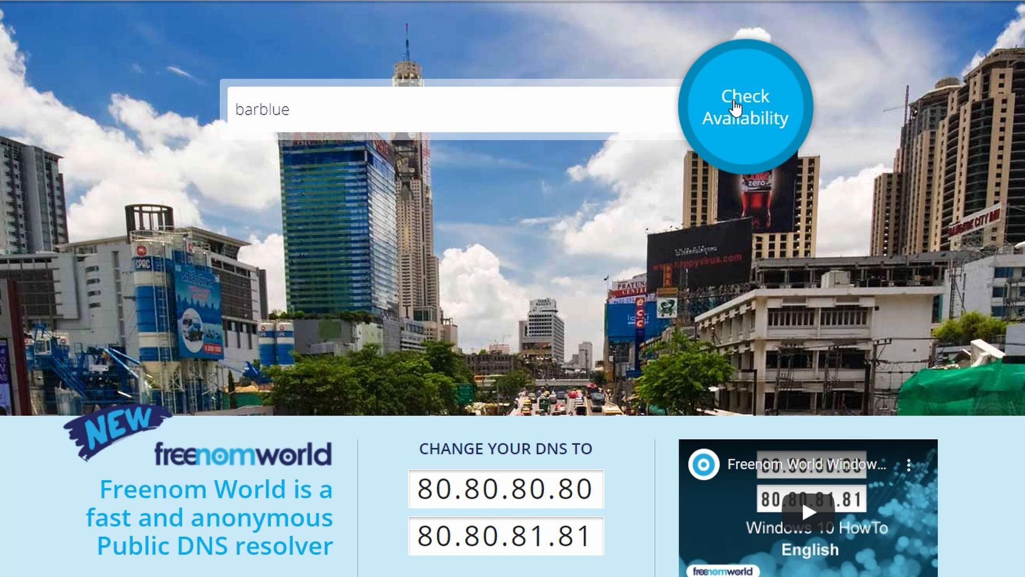
mouse_move(566, 218)
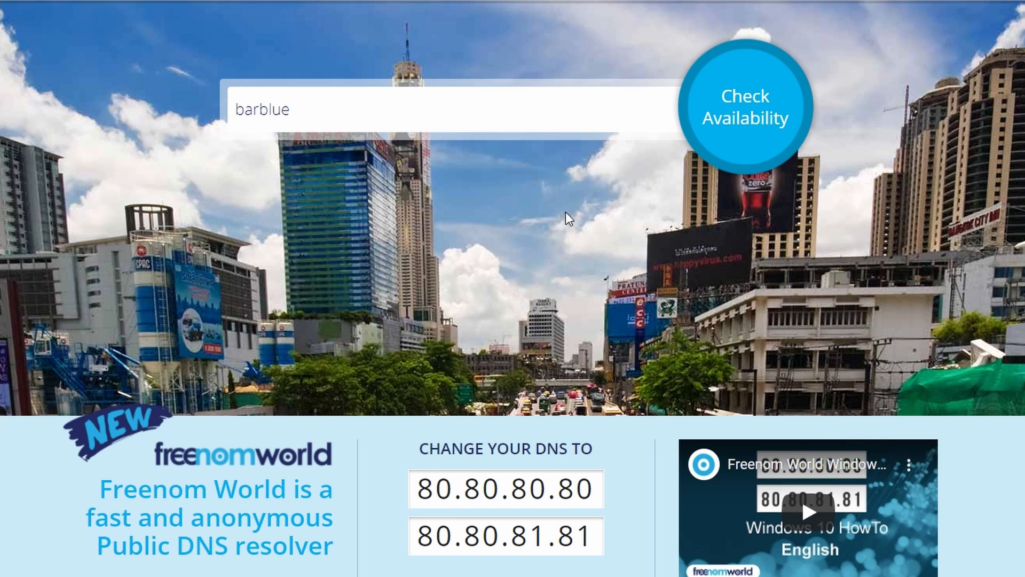
Step: Check availability of 'barblue' and claim the free barblue.tk result
left_click(743, 106)
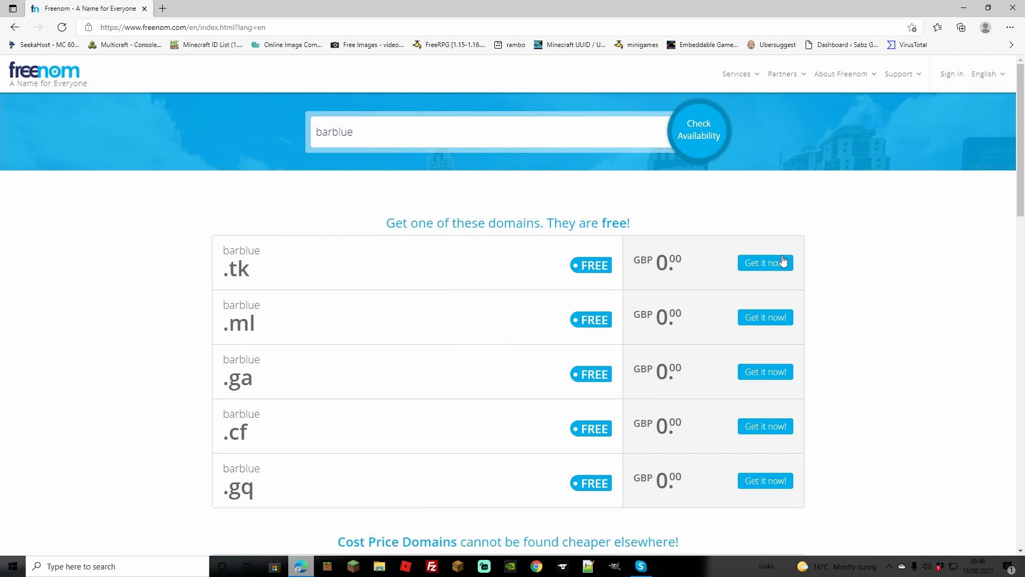
left_click(764, 262)
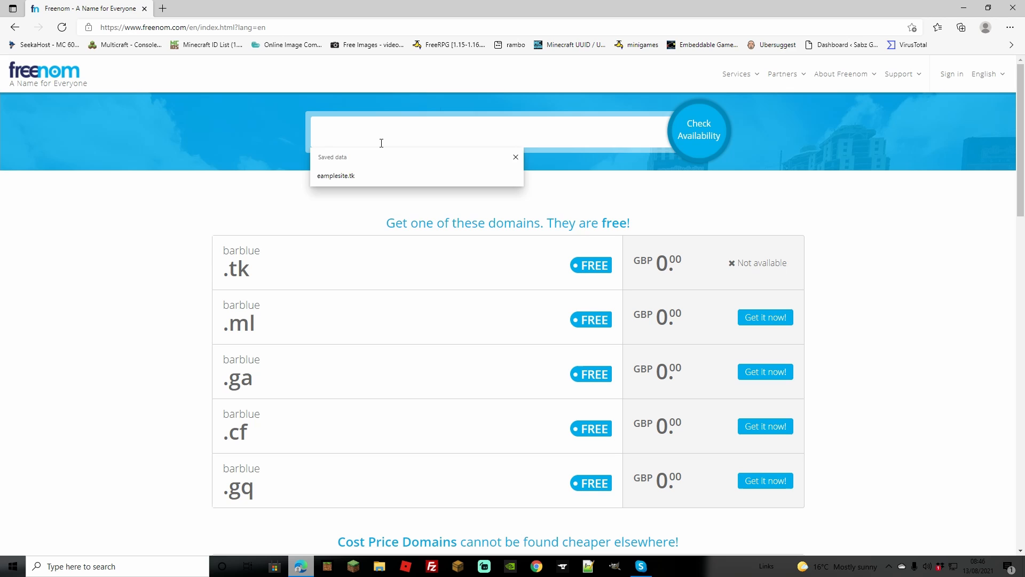
Step: Search barblue.tk, confirm it is available and add it to the cart for checkout
type("barblue")
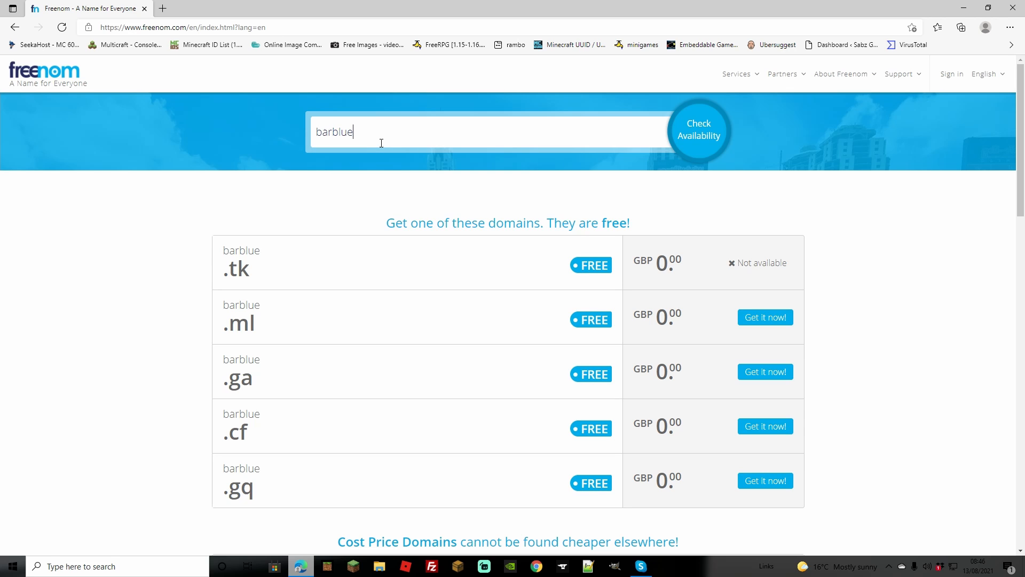
type(".tk")
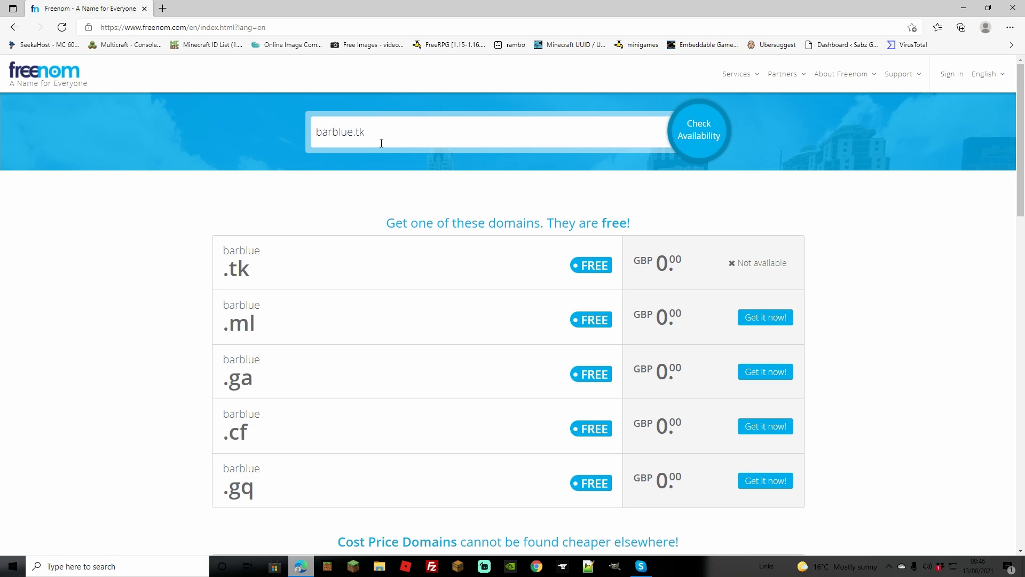
mouse_move(402, 157)
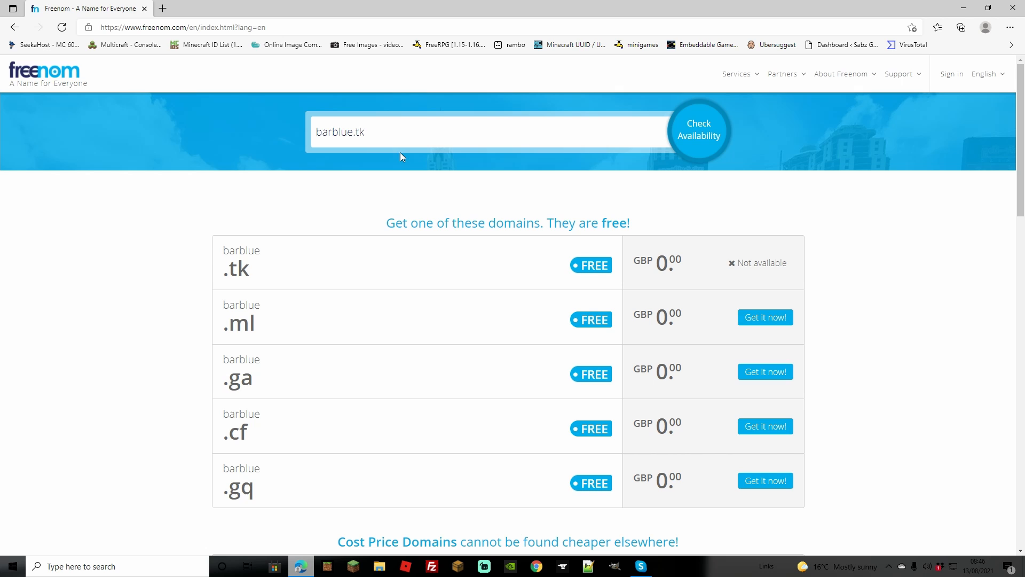
left_click(698, 129)
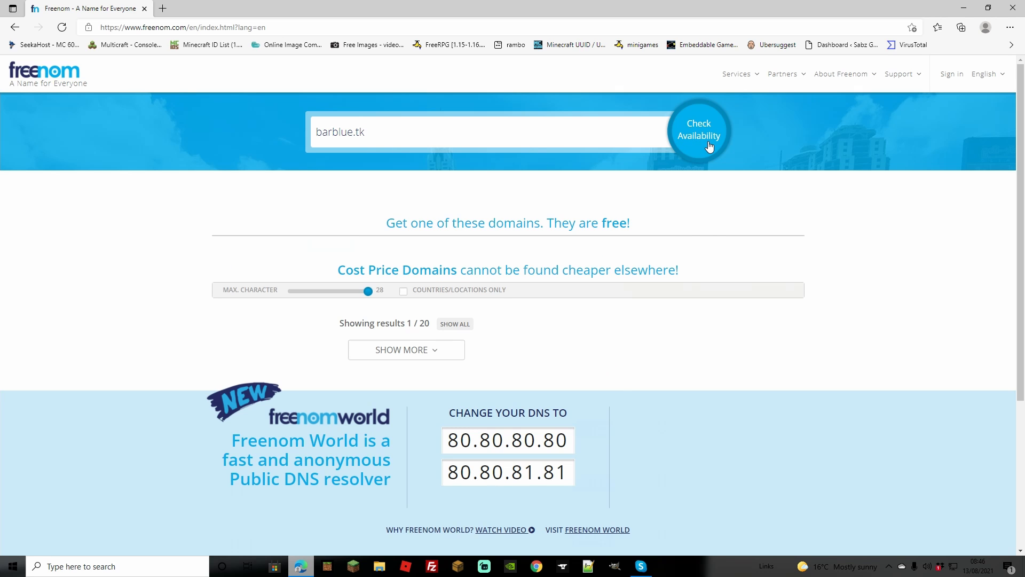
left_click(698, 129)
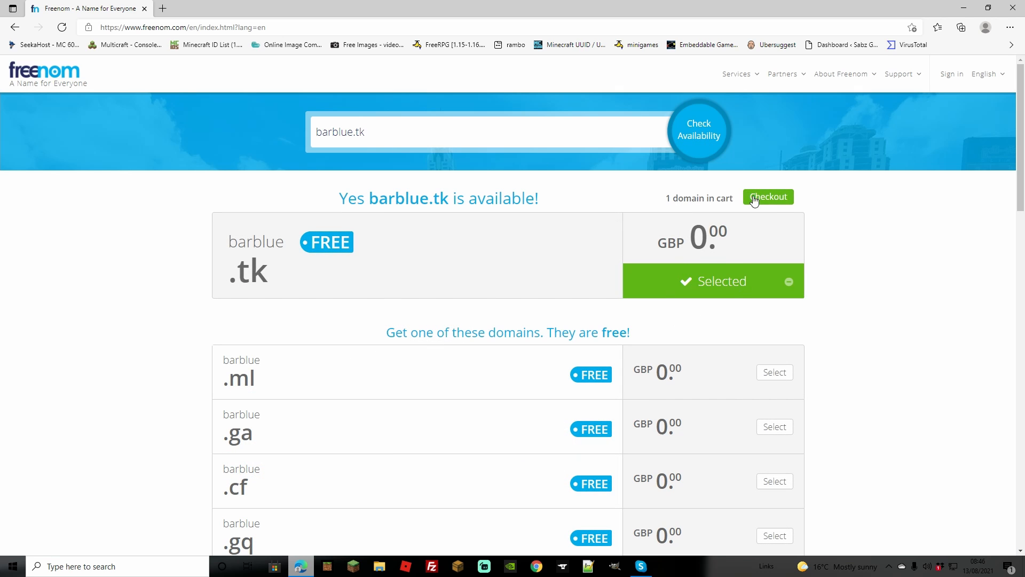
left_click(767, 197)
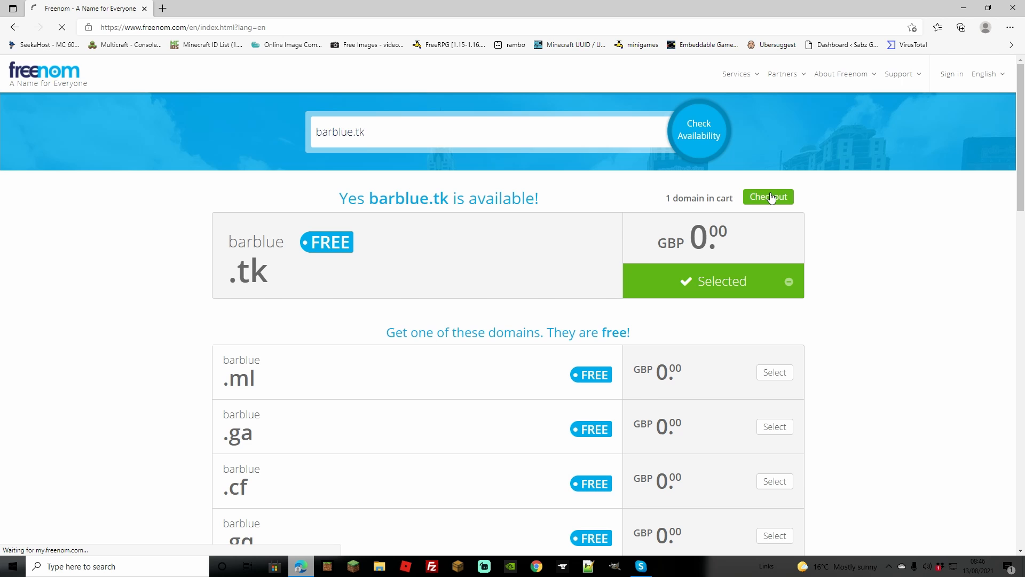
Step: Choose the 12 Months @ FREE registration period and continue the order
left_click(768, 196)
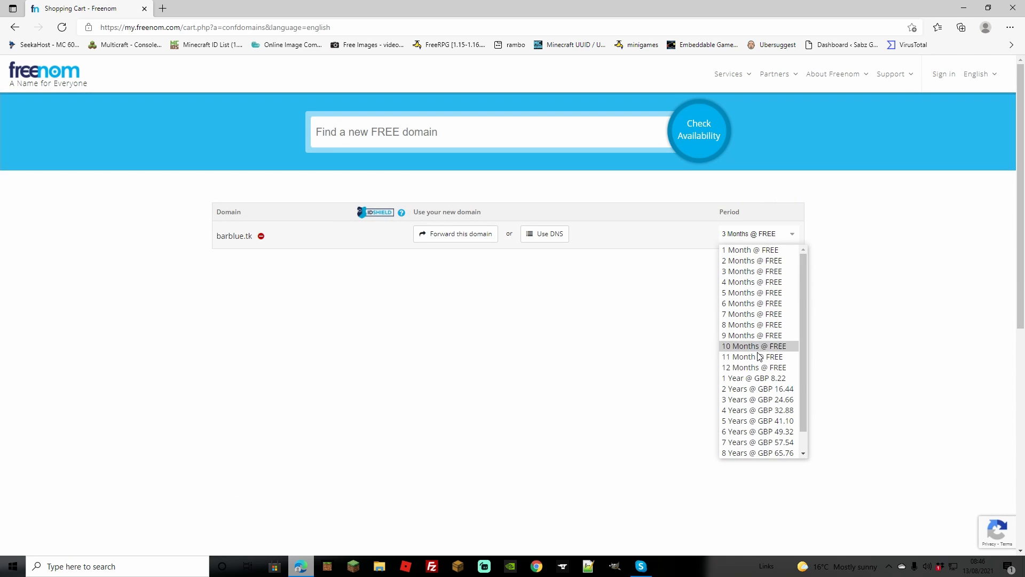
left_click(754, 367)
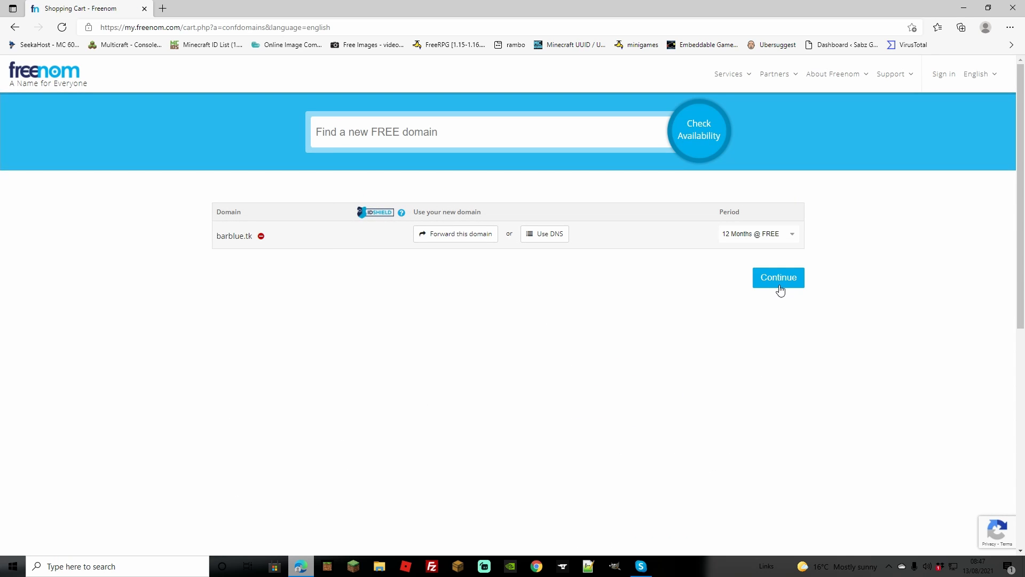
left_click(777, 277)
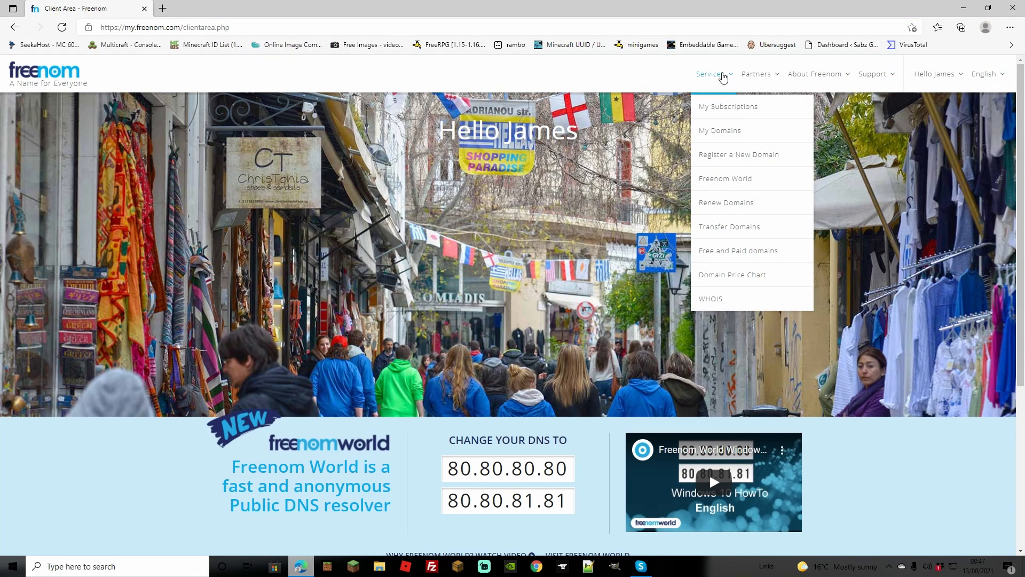
Step: Check My Domains, then cart barblue.tk again and proceed to checkout
left_click(719, 130)
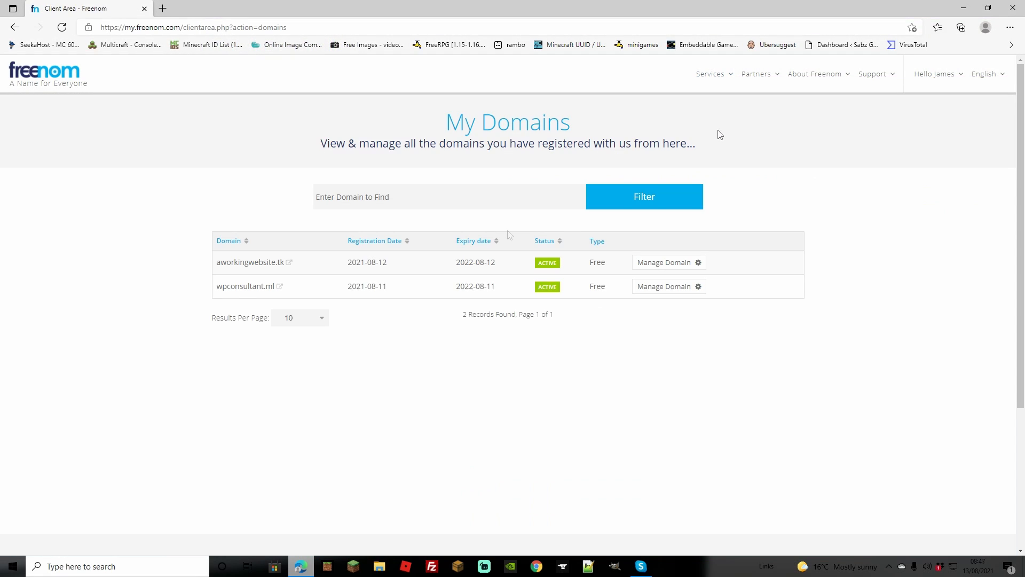
mouse_move(717, 302)
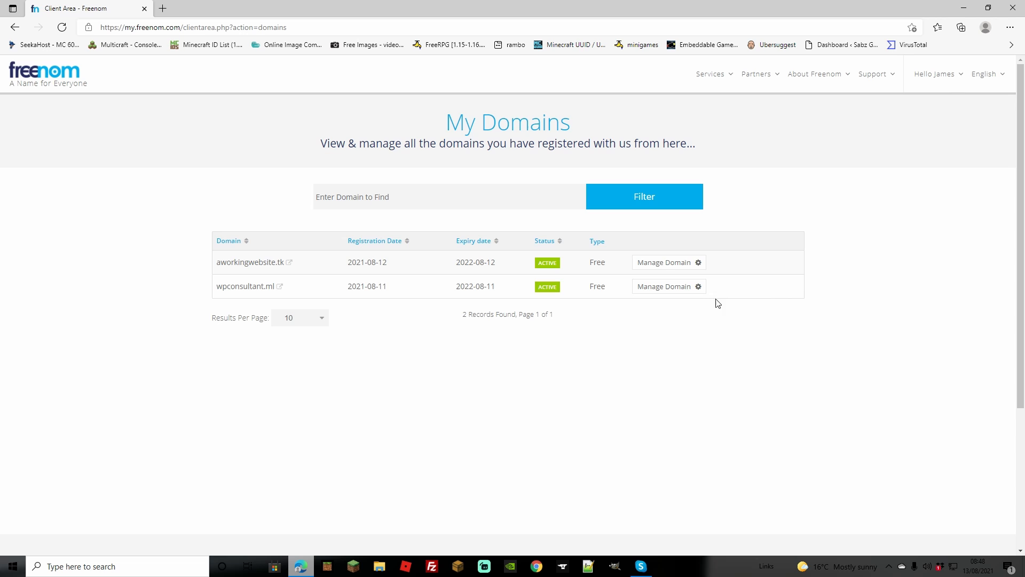
mouse_move(722, 94)
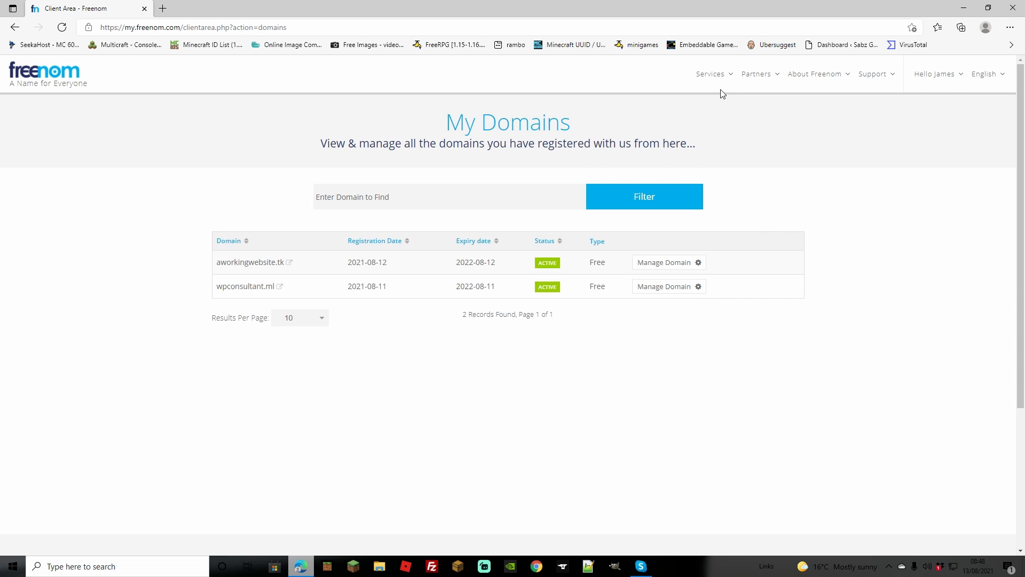
left_click(710, 73)
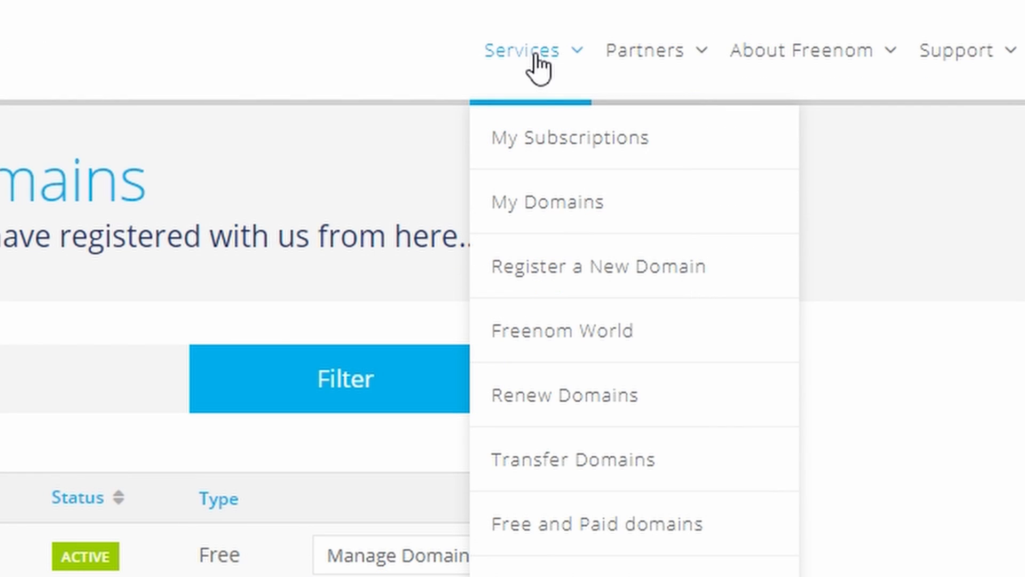
mouse_move(555, 266)
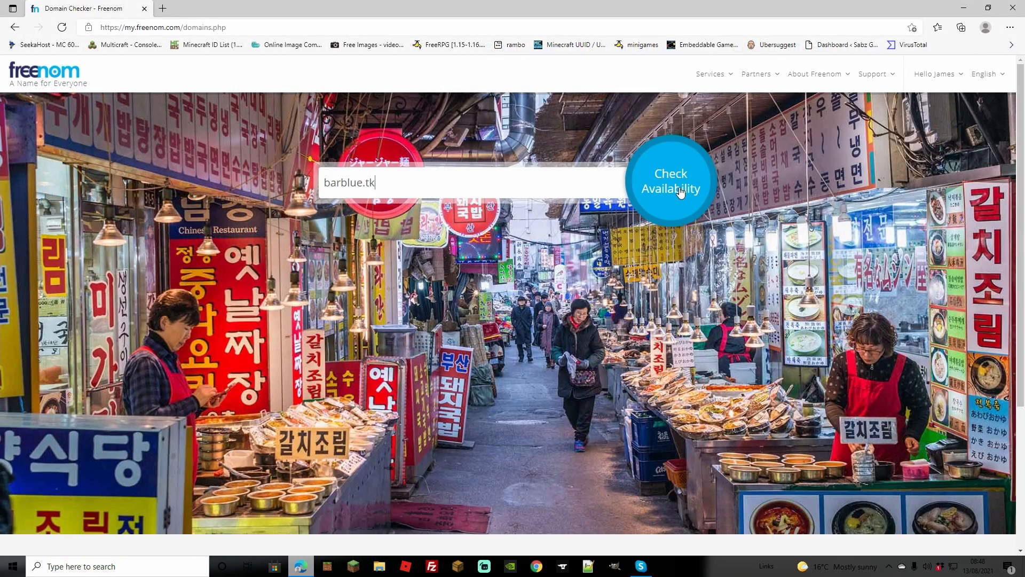
left_click(669, 181)
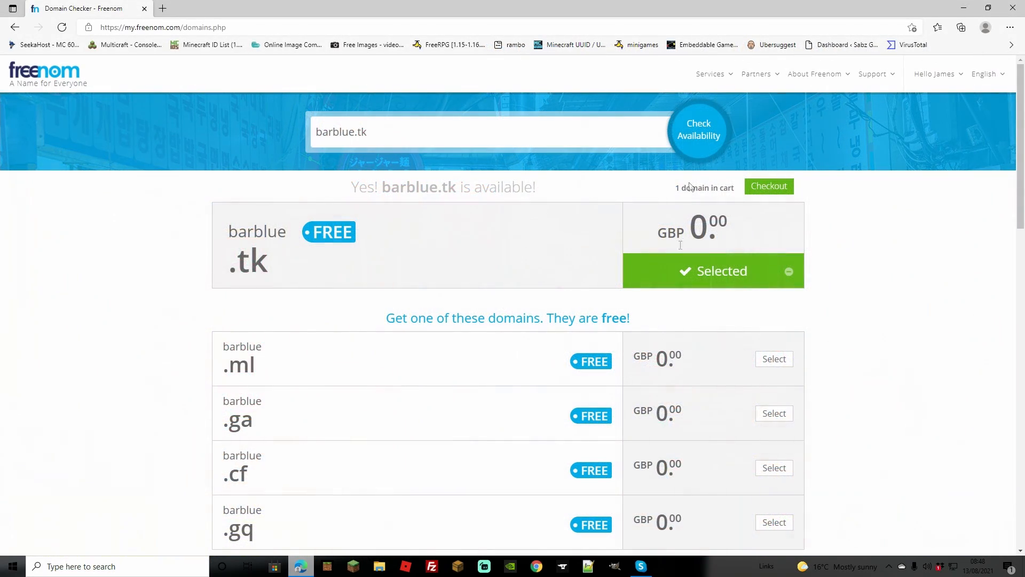
left_click(769, 186)
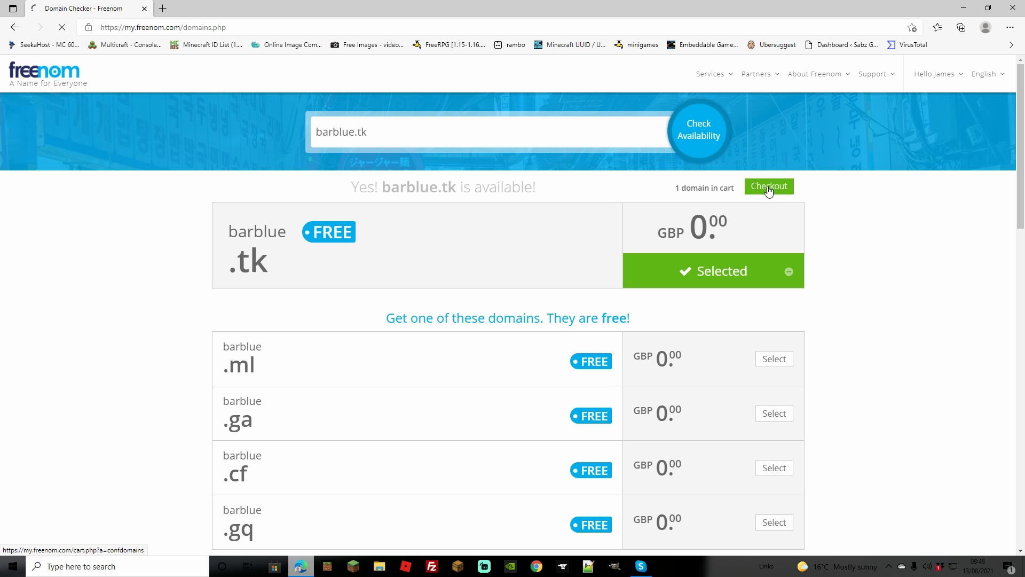
left_click(767, 186)
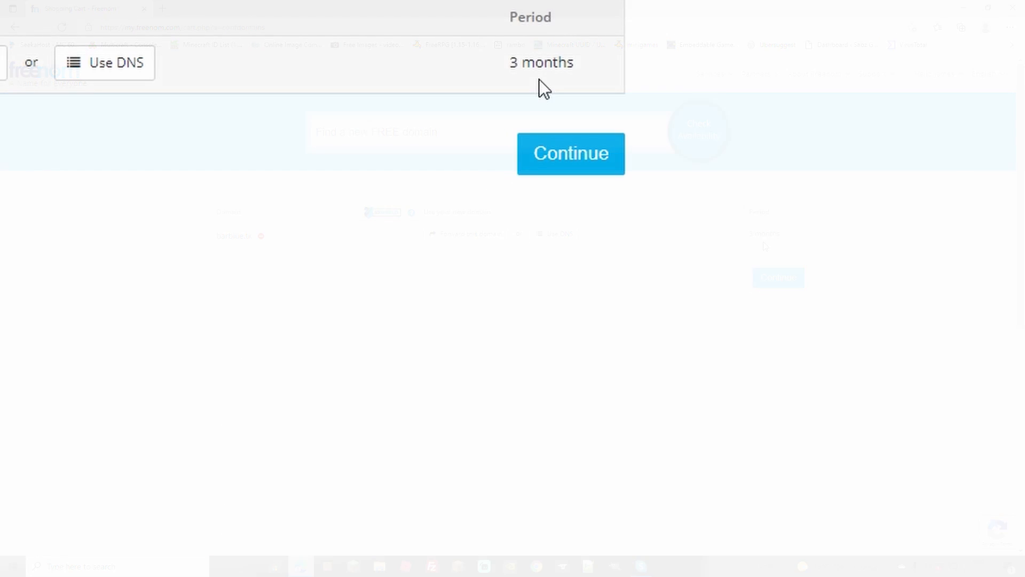
Step: Set barblue.tk to 12 Months @ FREE and continue to the £0.00 order review
left_click(530, 62)
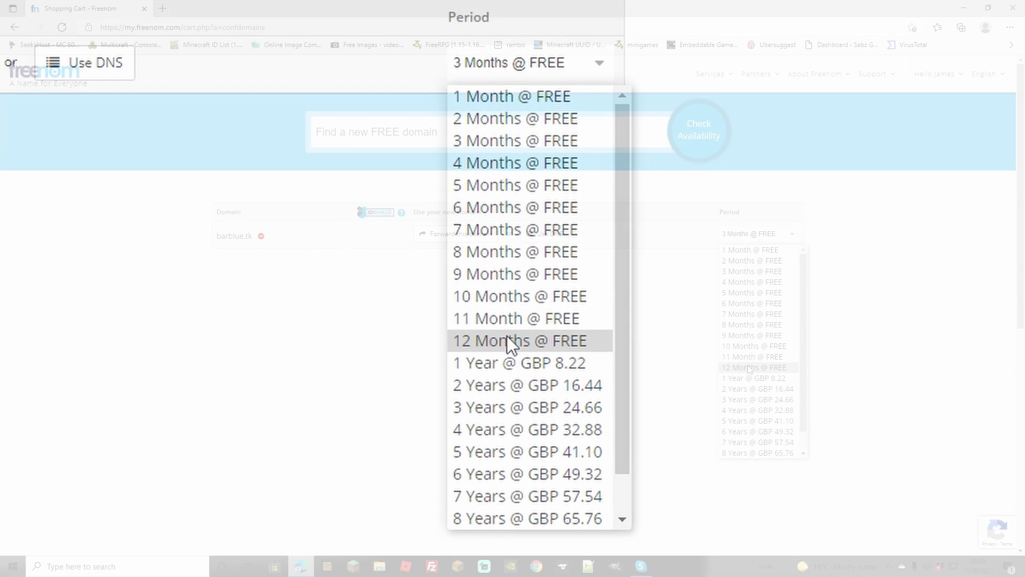
left_click(519, 341)
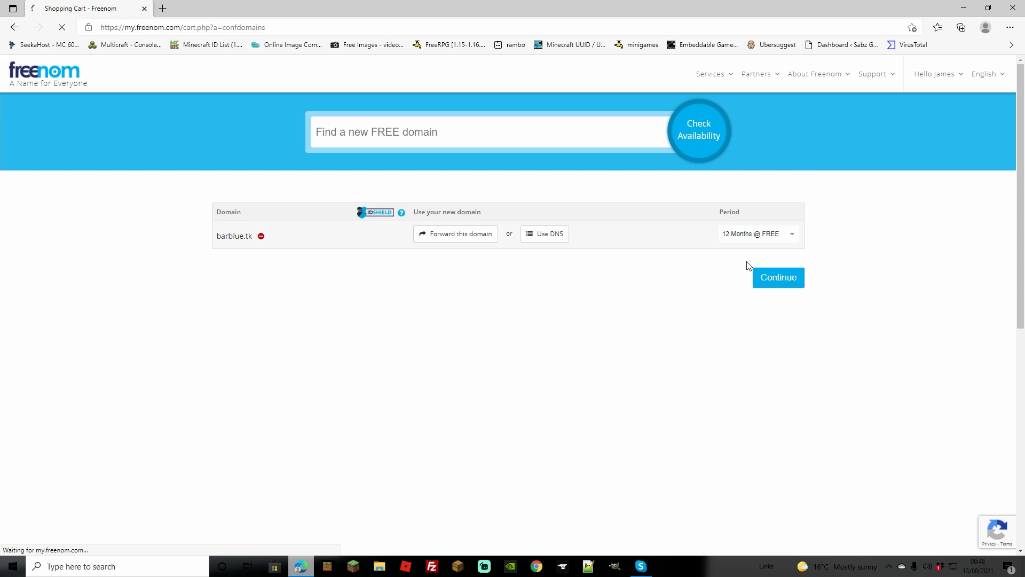
left_click(777, 278)
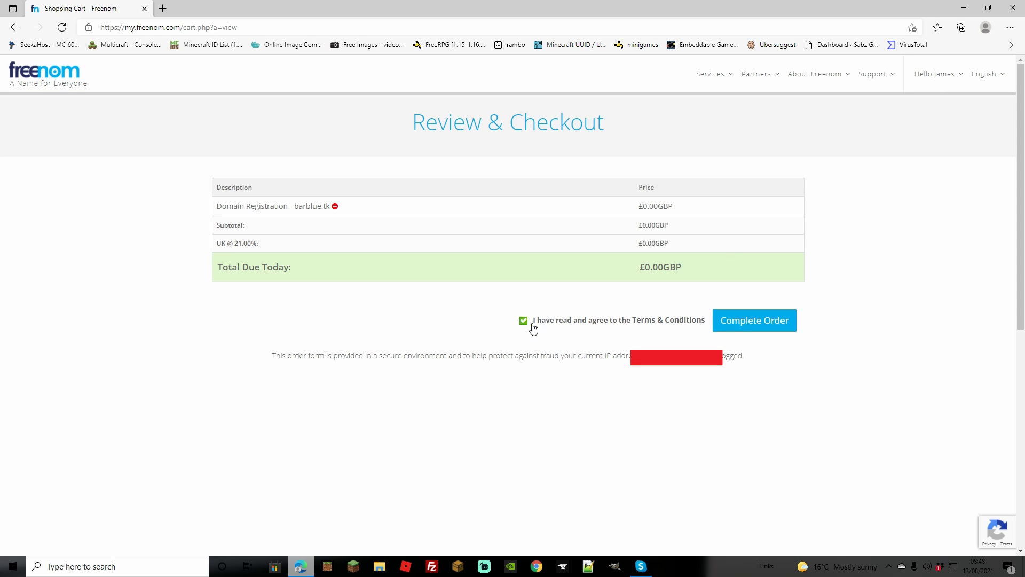
Step: Complete the barblue.tk order and reach its management page from My Domains
left_click(753, 320)
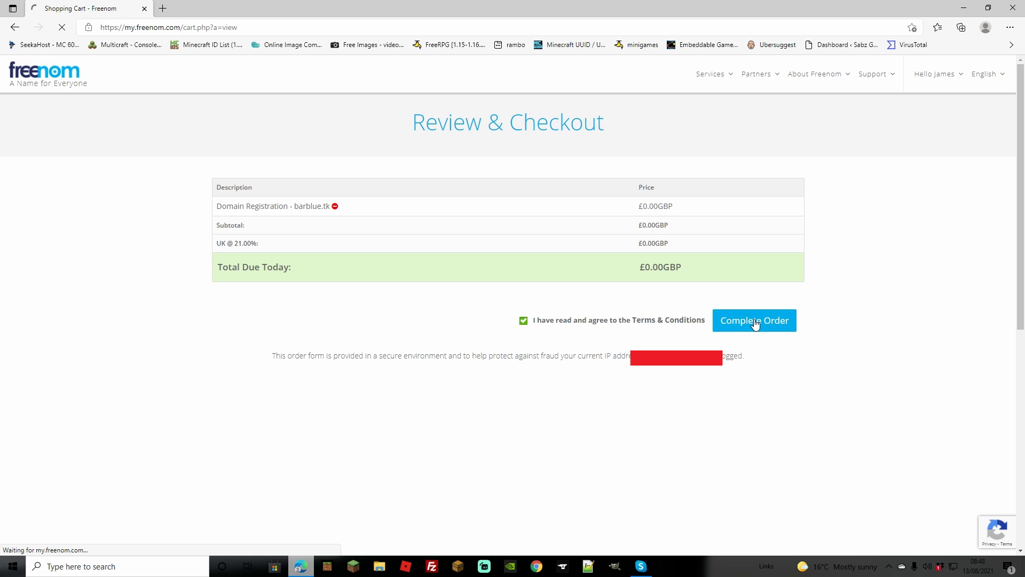
left_click(754, 320)
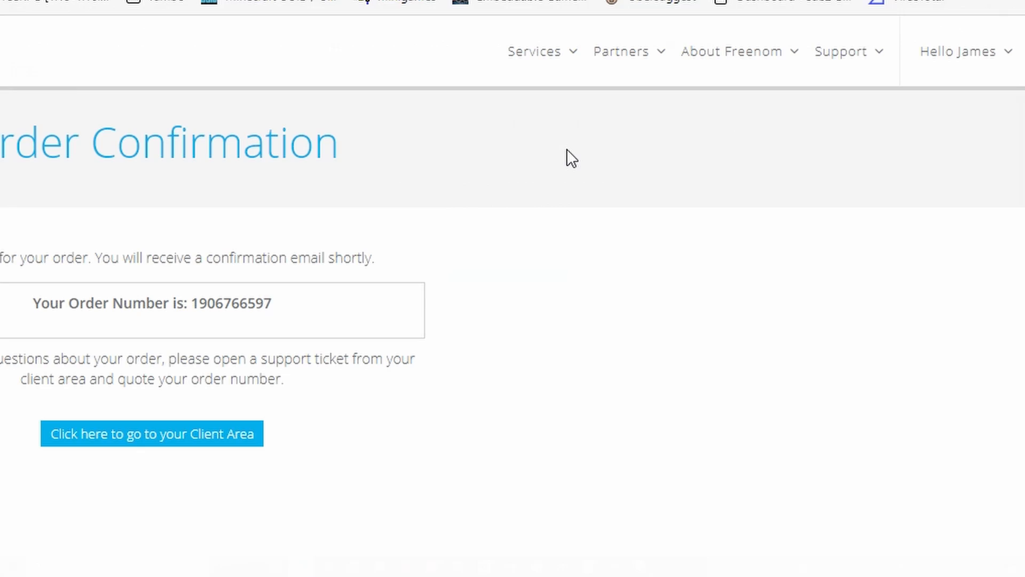
left_click(151, 434)
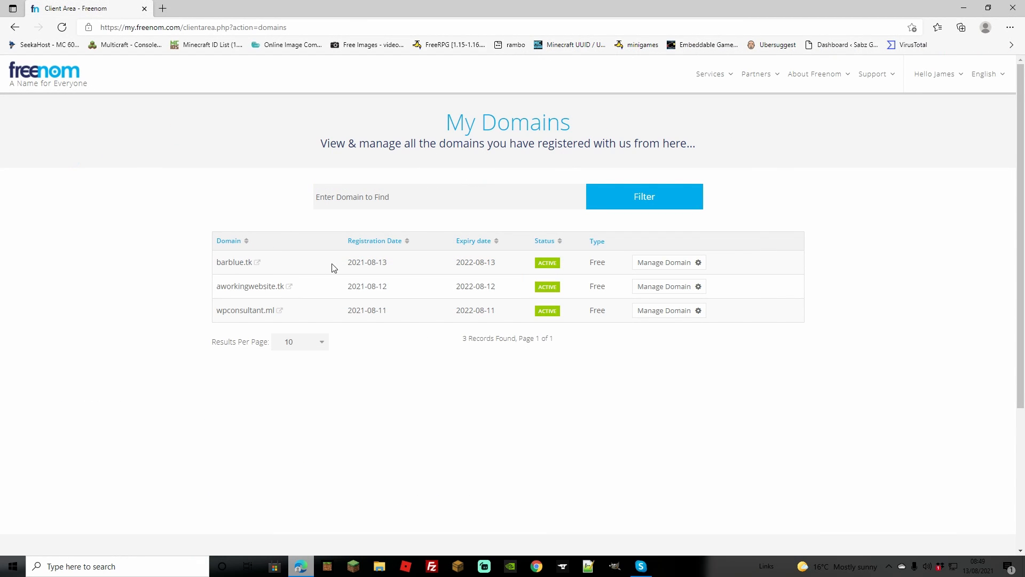
mouse_move(663, 262)
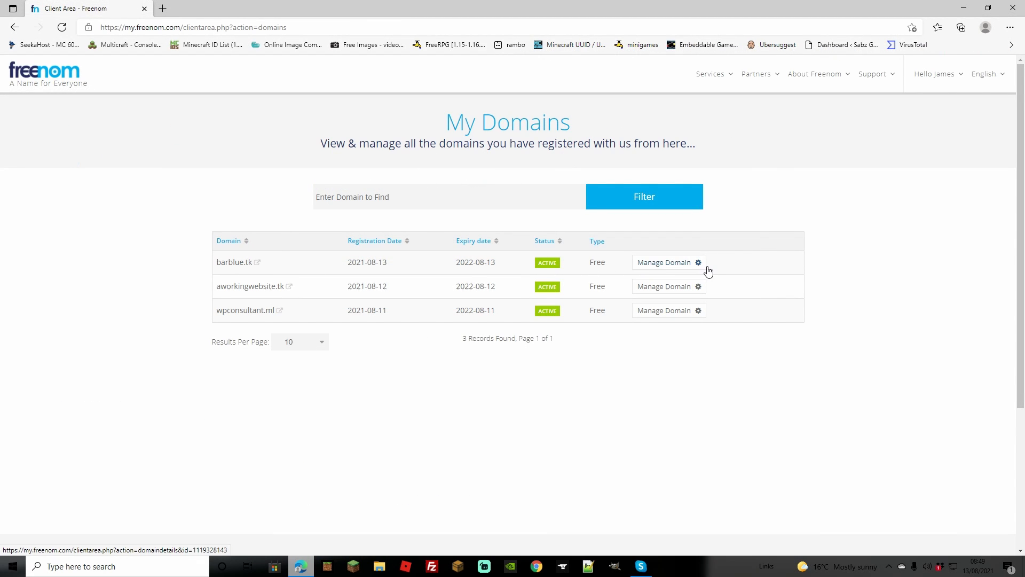
left_click(663, 261)
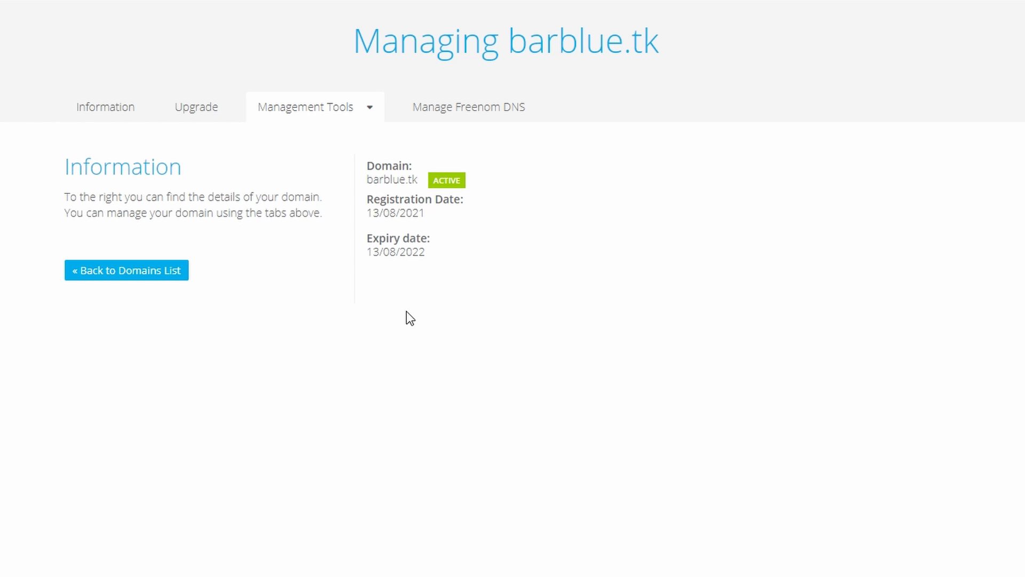
mouse_move(486, 139)
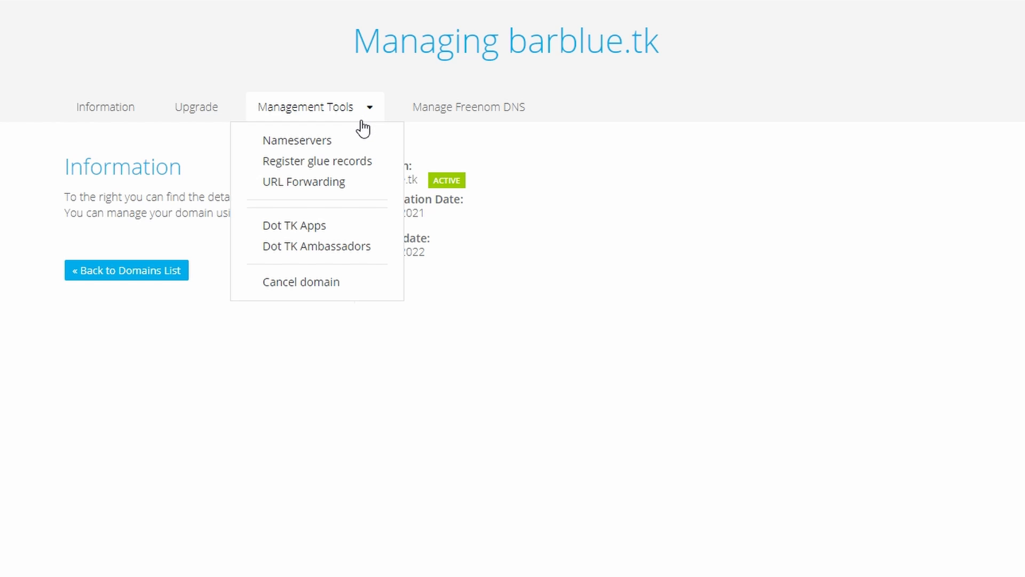
mouse_move(297, 140)
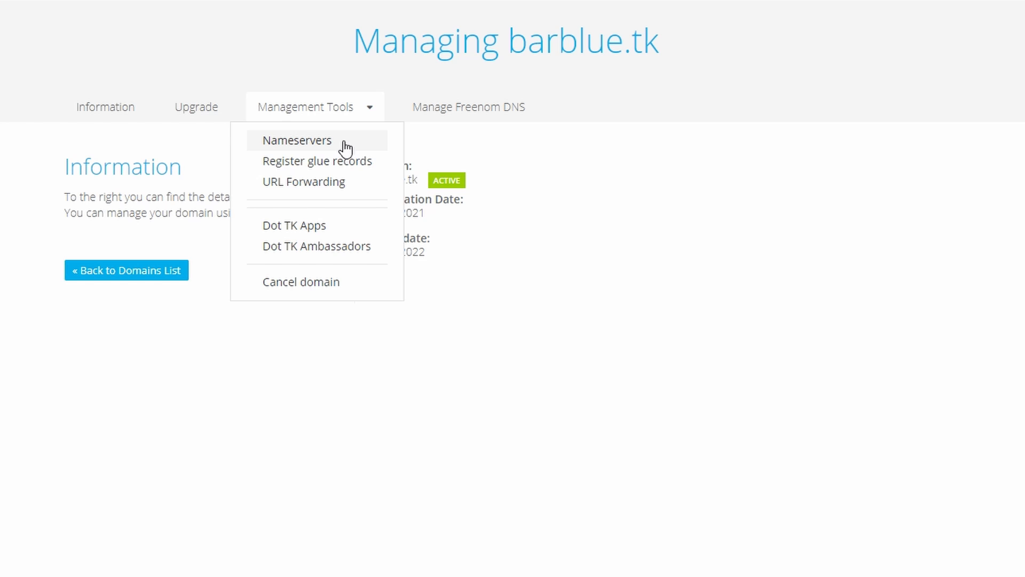
Step: Show the Nameservers settings for barblue.tk via Management Tools
left_click(295, 140)
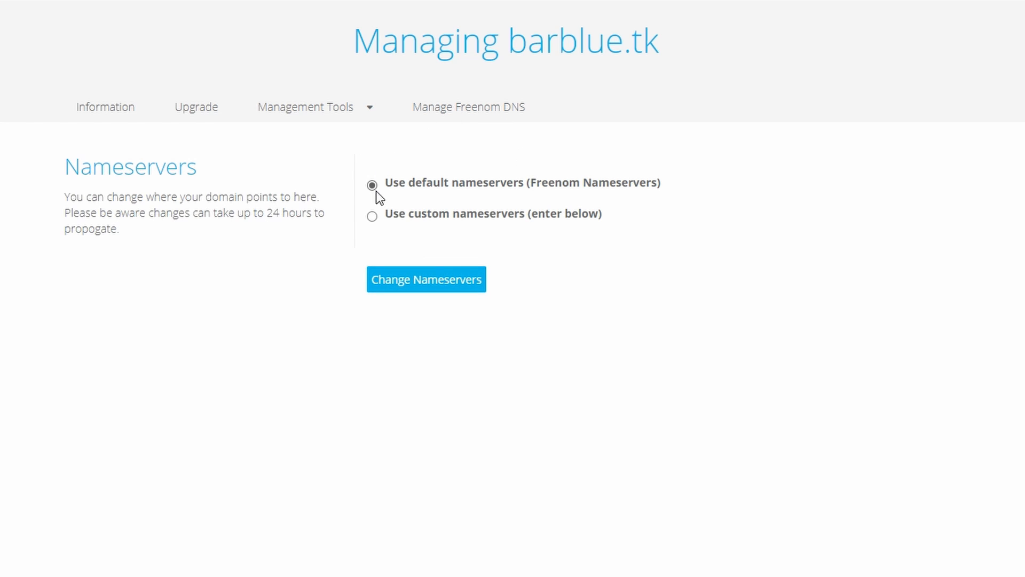
Step: Switch barblue.tk to 'Use custom nameservers' and submit the change
left_click(304, 107)
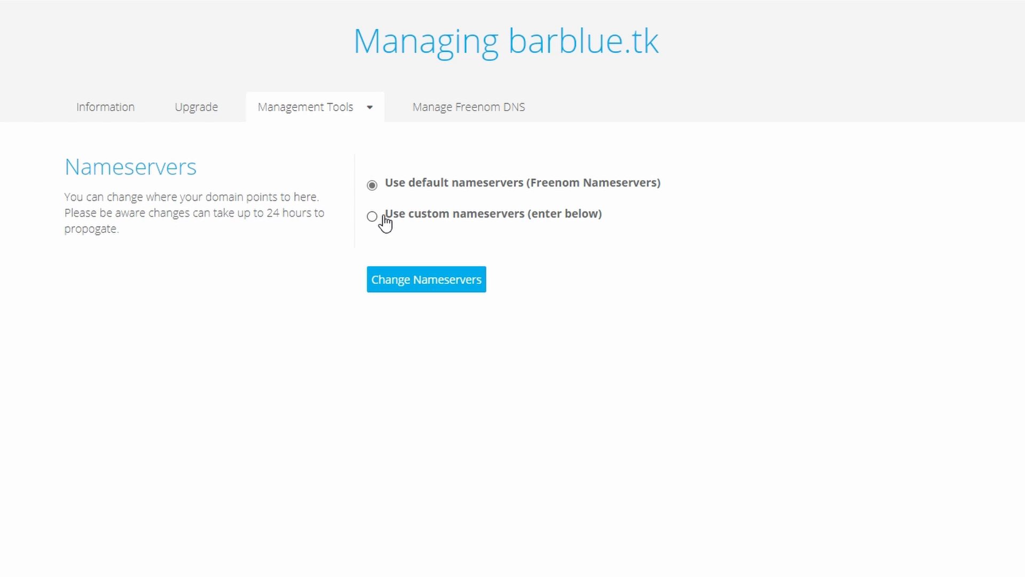
left_click(372, 217)
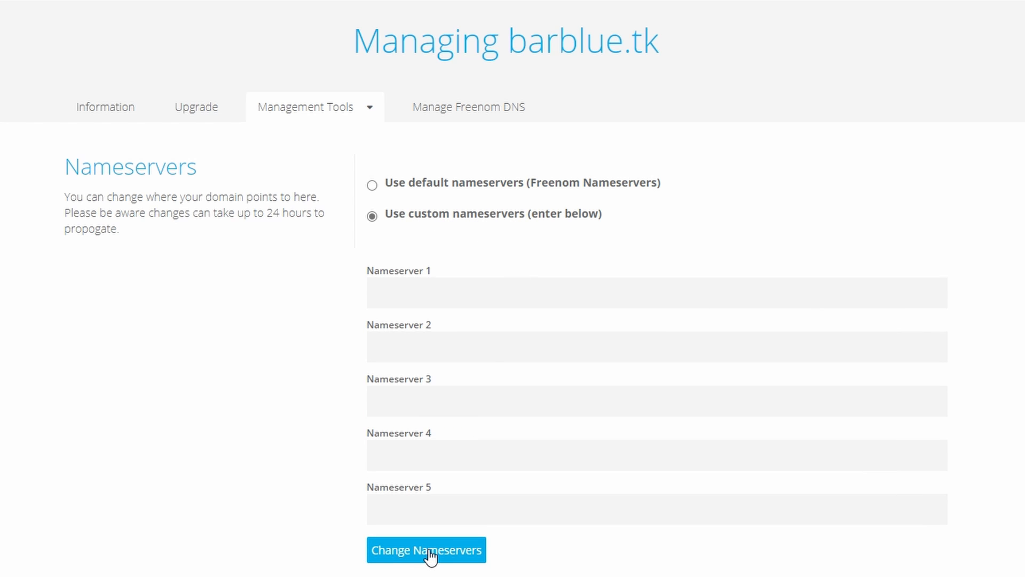
left_click(426, 550)
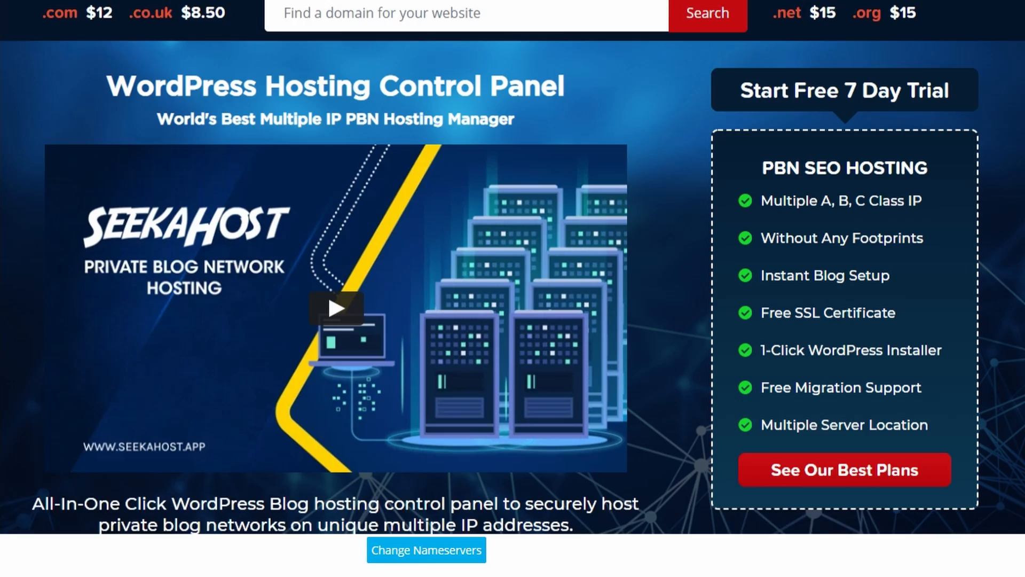